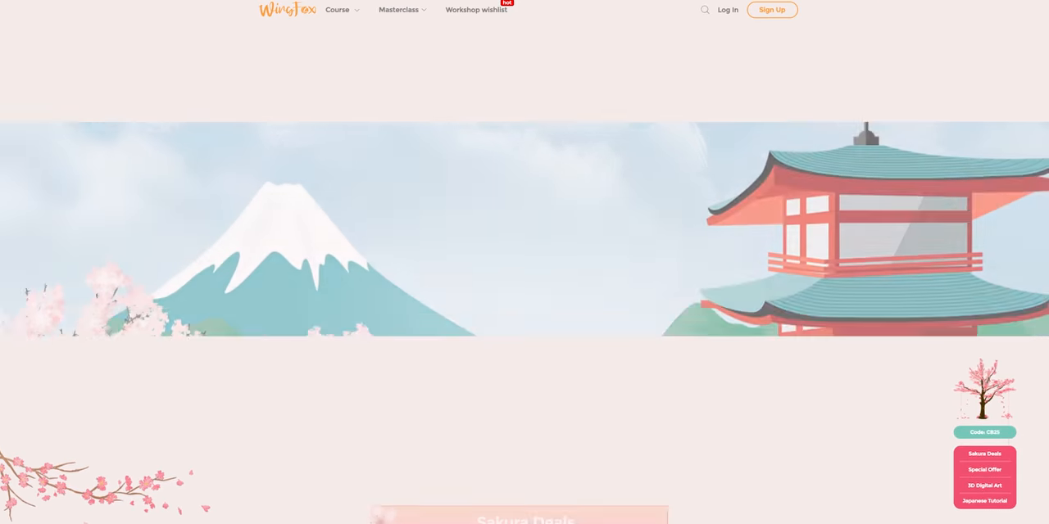
Scroll down the Wingfox sakura deals promotion page before leaving it
{"action": "scroll", "scroll_direction": "down", "scroll_amount": 3}
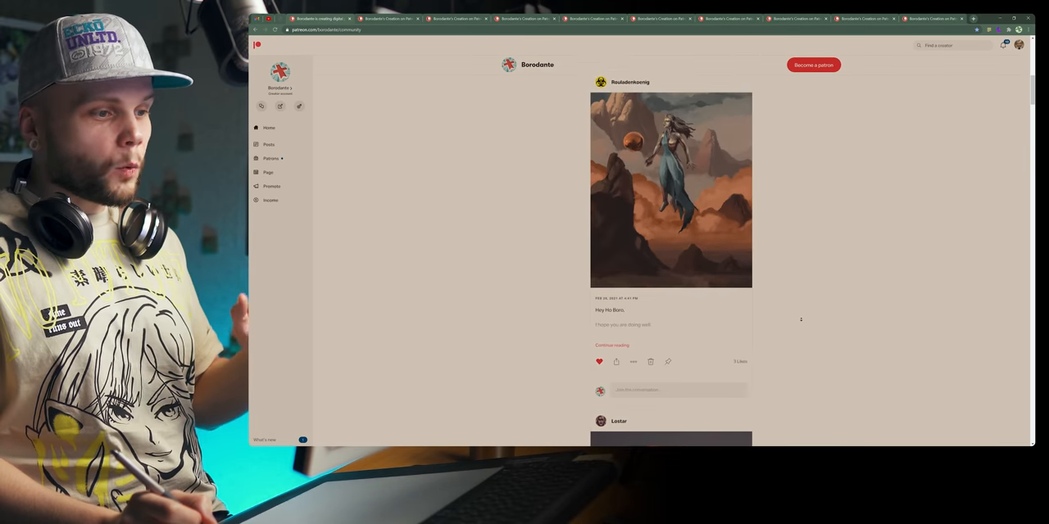
{"action": "scroll", "scroll_direction": "down", "scroll_amount": 3}
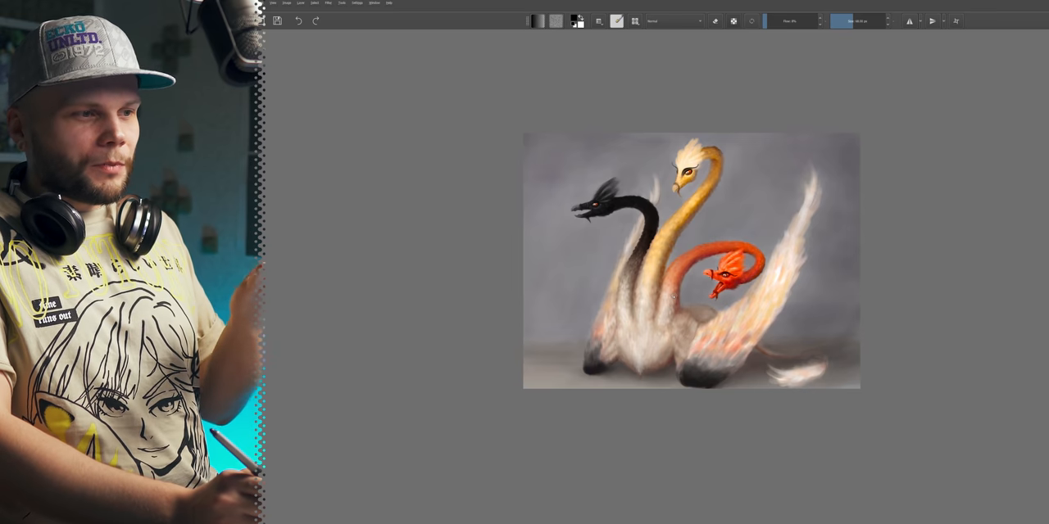
{"action": "left_click_drag", "start_coordinate": [541, 246], "coordinate": [762, 246]}
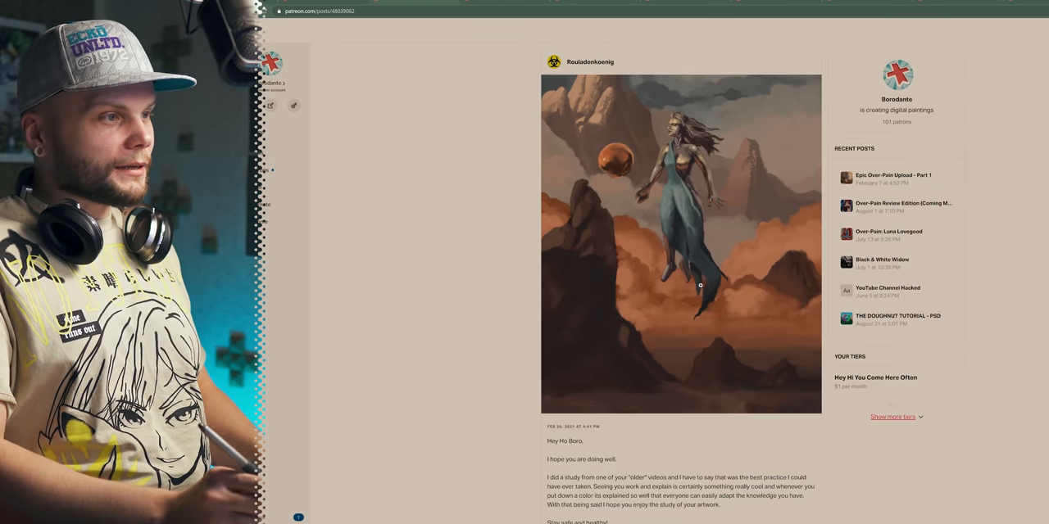
Enlarge the viewer's floating-woman desert artwork to full size
{"action": "left_click", "coordinate": [681, 244]}
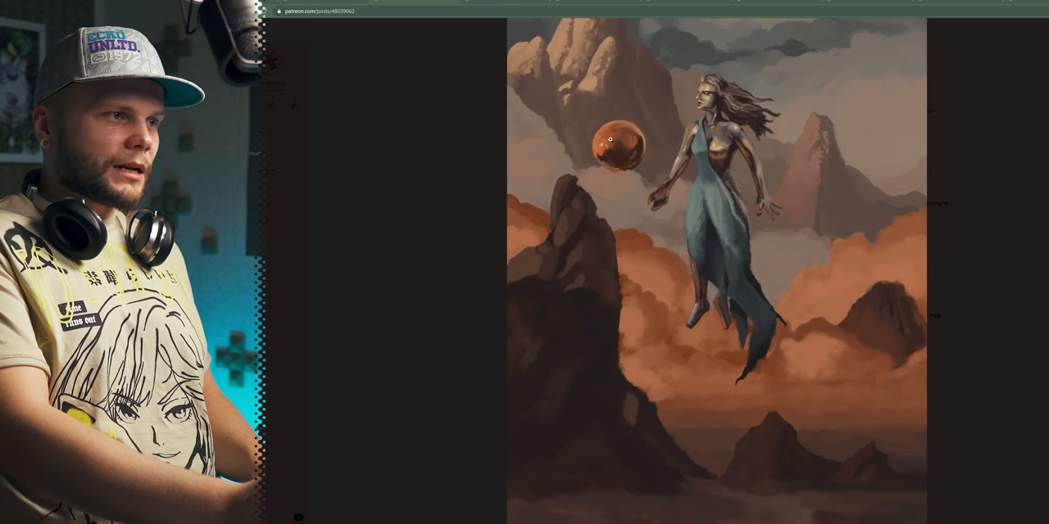
{"action": "mouse_move", "coordinate": [614, 182]}
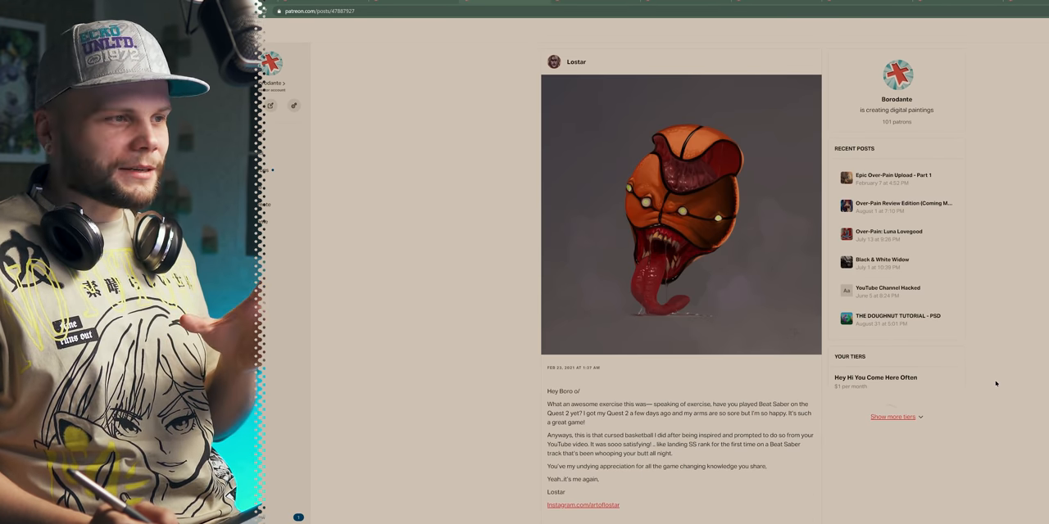
Advance to the next viewer post showing the basketball-headed creature artwork
{"action": "left_click", "coordinate": [680, 222]}
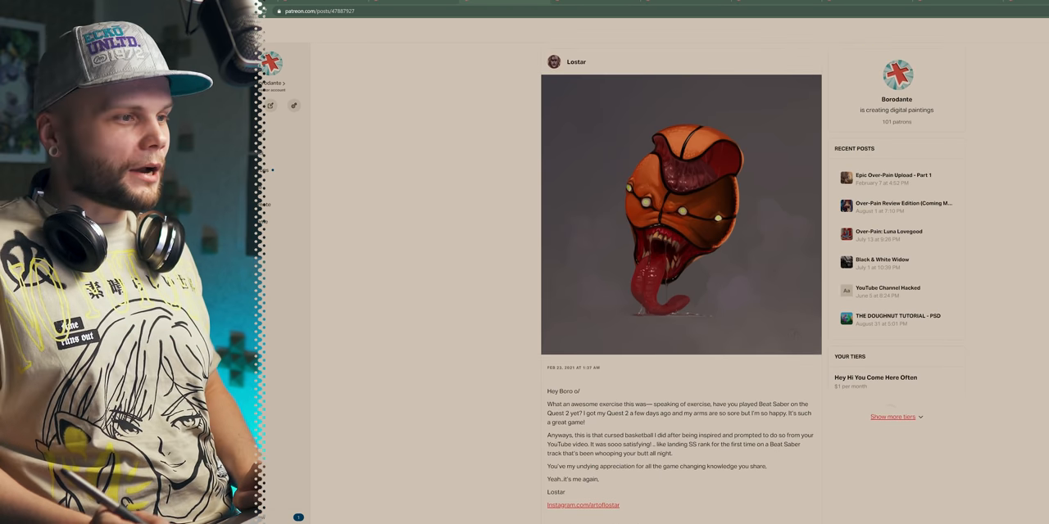
{"action": "left_click", "coordinate": [680, 221]}
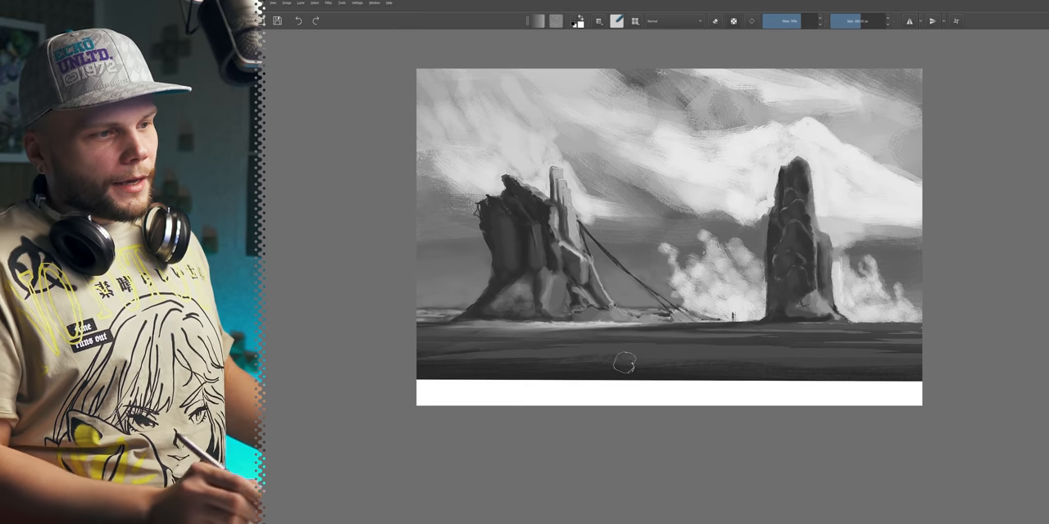
Lay a bright white band across the bottom foreground of the desert landscape
{"action": "left_click_drag", "start_coordinate": [623, 365], "coordinate": [791, 377]}
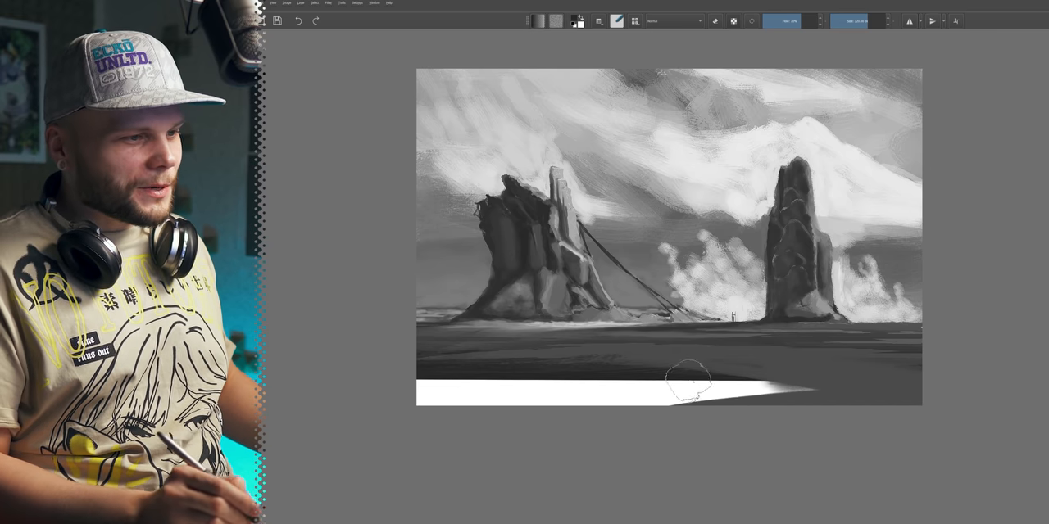
{"action": "left_click_drag", "start_coordinate": [671, 381], "coordinate": [762, 394]}
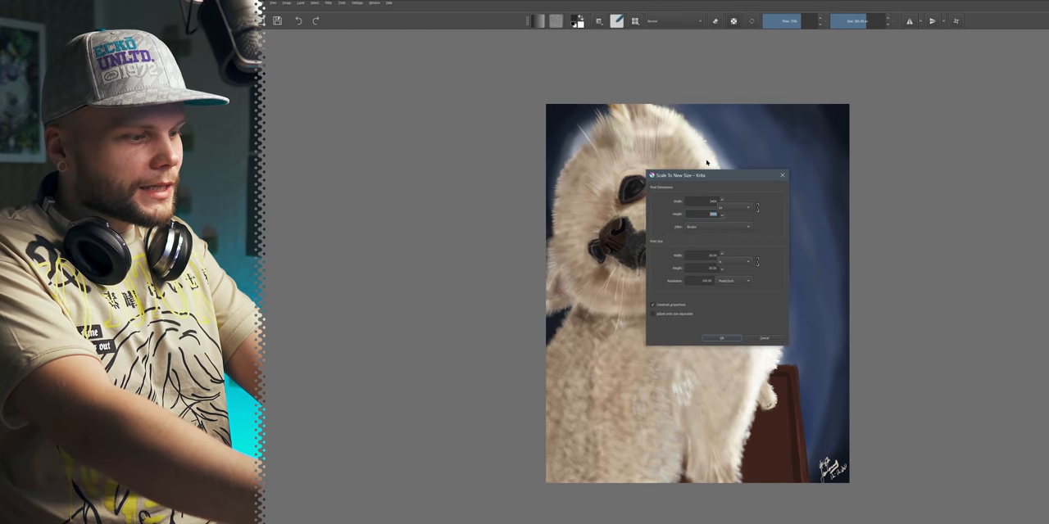
Adjust the image size fields for rescaling the Pomeranian portrait
{"action": "left_click", "coordinate": [721, 338]}
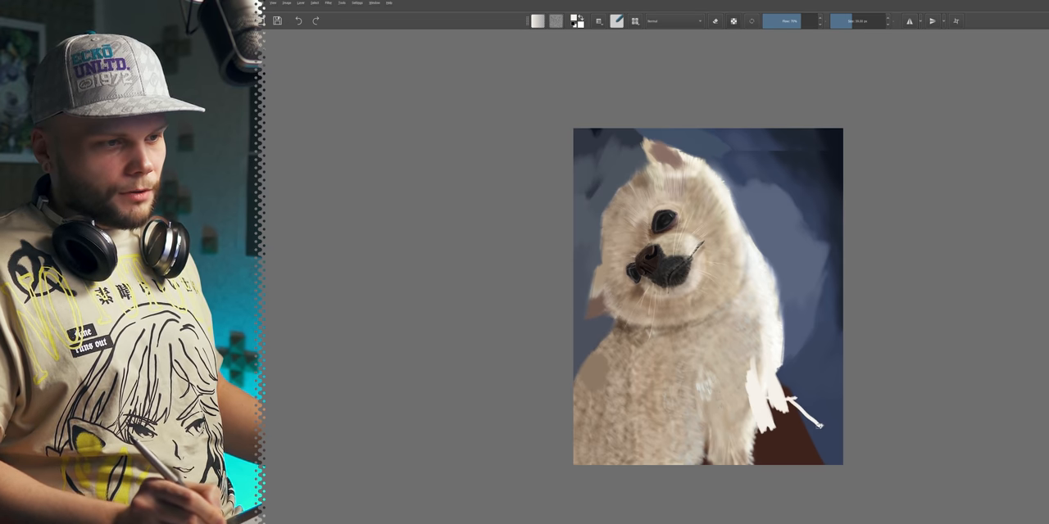
Sketch a white line marking the chair's corrected edge at the lower right
{"action": "left_click_drag", "start_coordinate": [656, 439], "coordinate": [827, 426]}
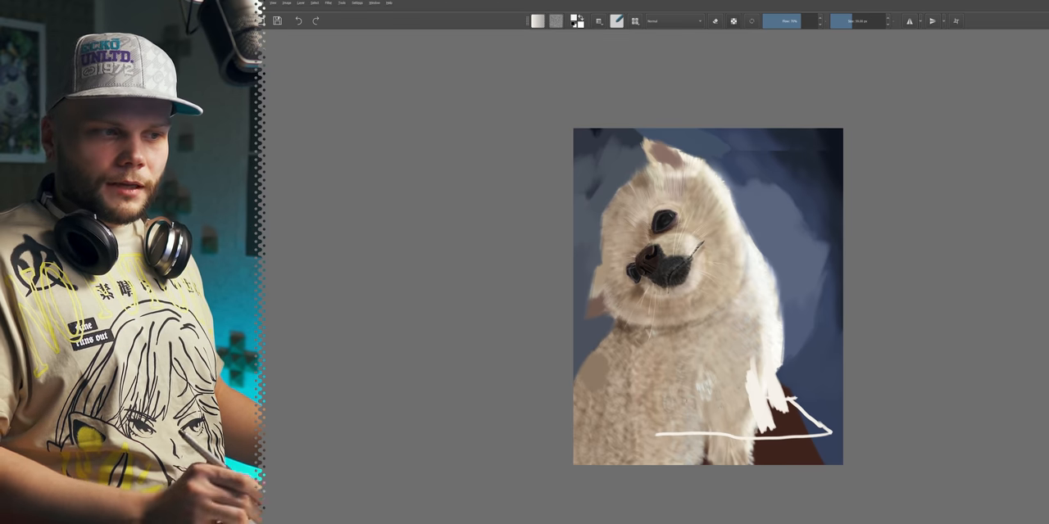